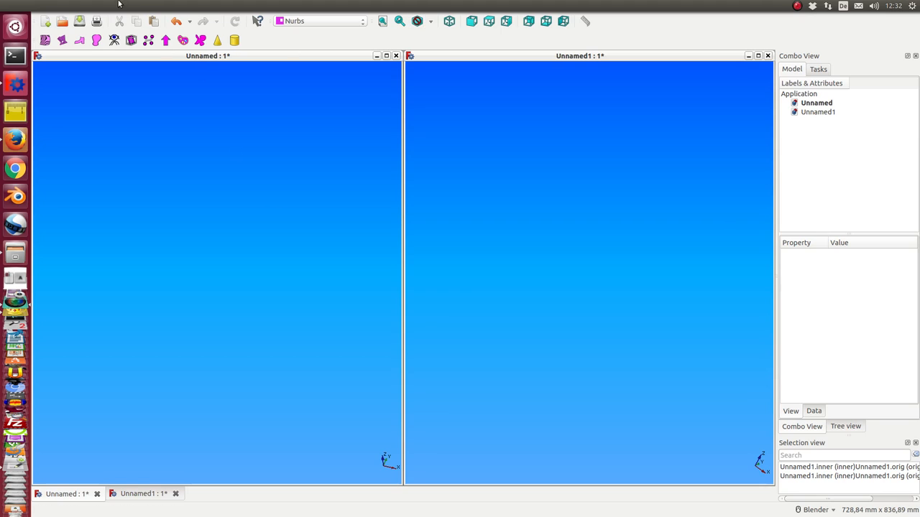
- Generate a Nurbs shoe sole with spreadsheet, orig and sole objects in the Unnamed document
click(208, 54)
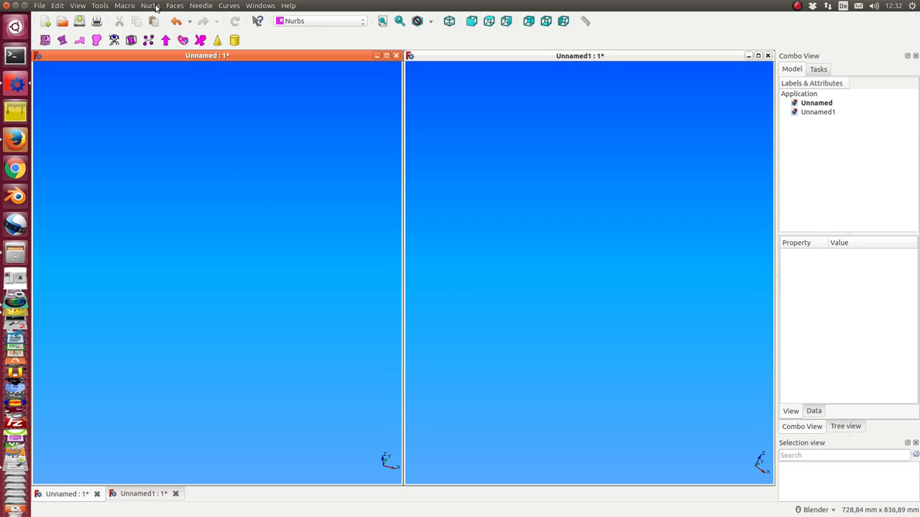
click(150, 6)
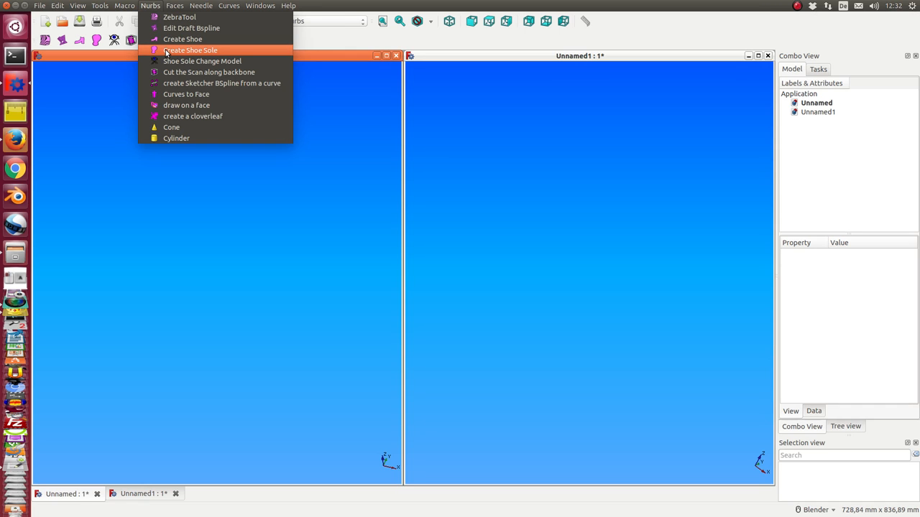
click(189, 49)
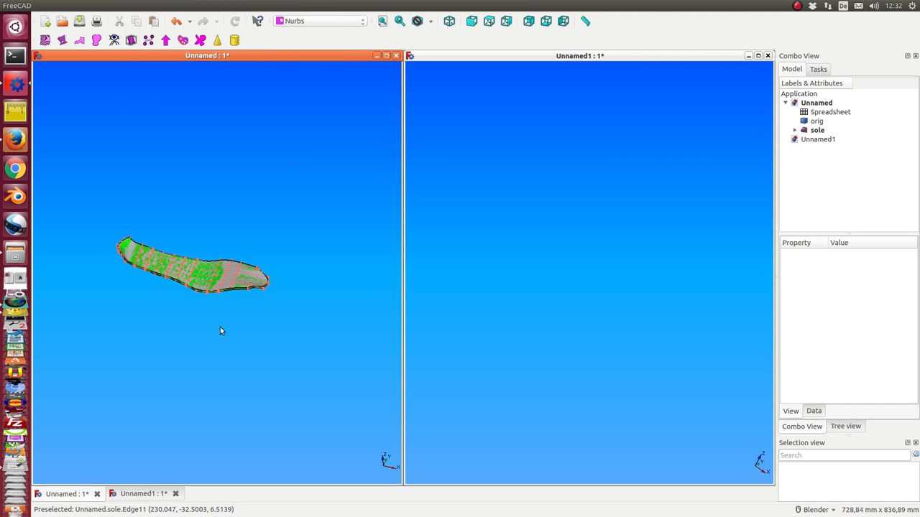
mouse_move(535, 53)
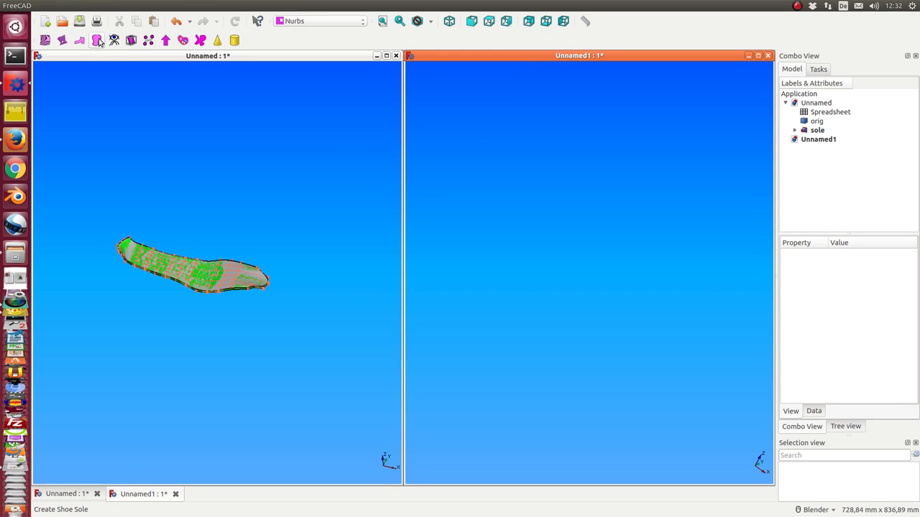
- Generate a second shoe sole, with its own spreadsheet, in the Unnamed1 document
click(152, 5)
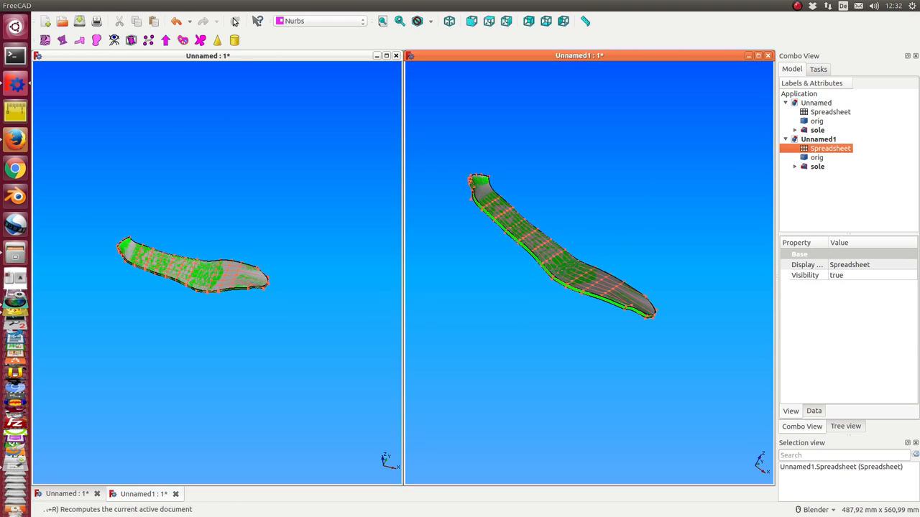
click(149, 6)
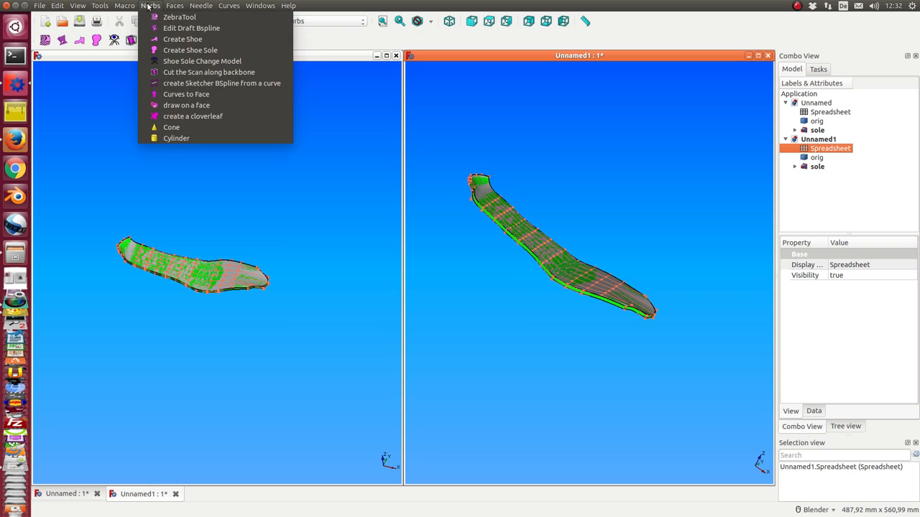
mouse_move(190, 49)
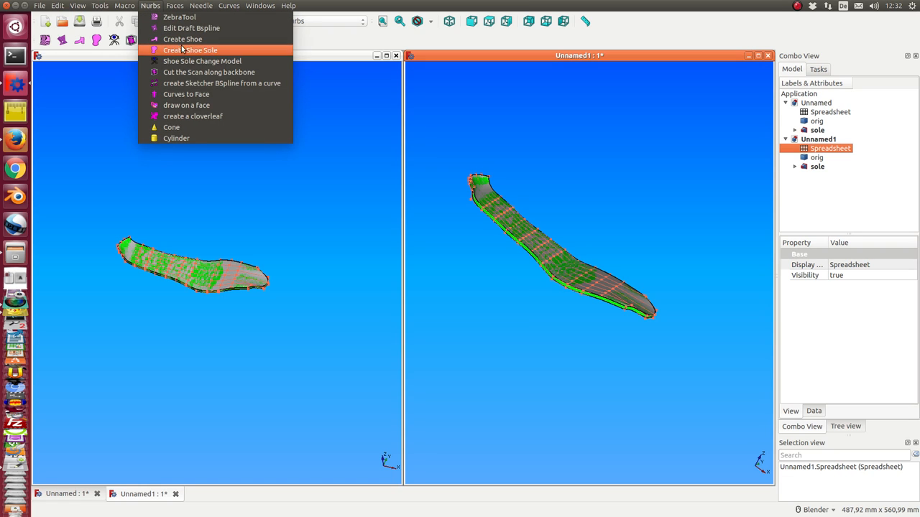
- Apply the wide modelA 'breit' template to the Unnamed1 sole, then switch it to pointed modelB 'spitz'
click(190, 49)
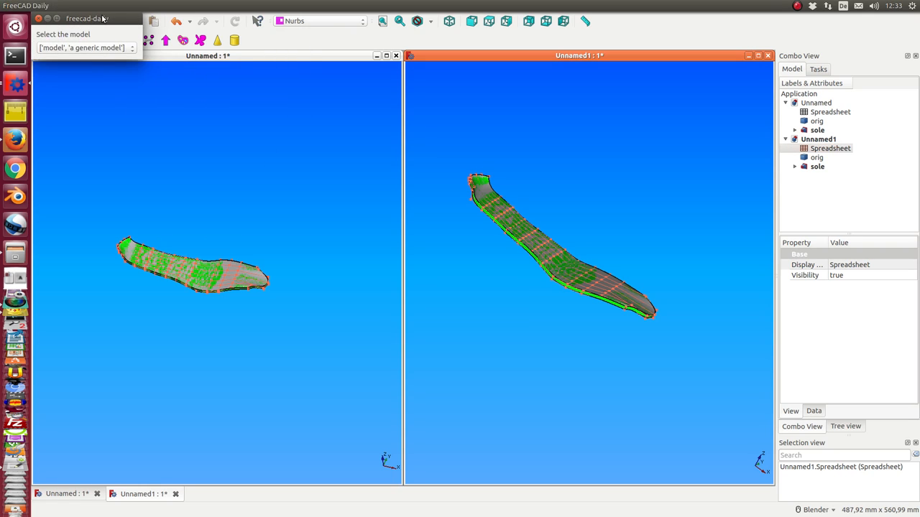
click(84, 48)
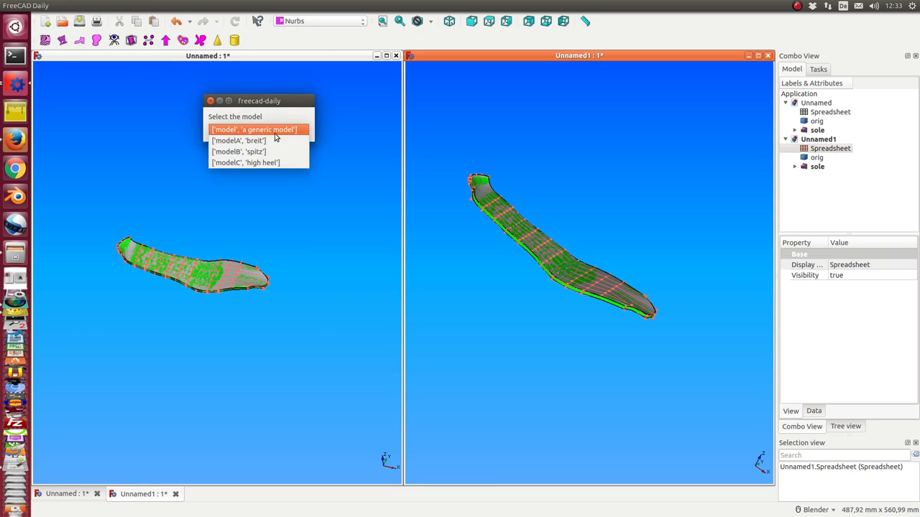
click(256, 162)
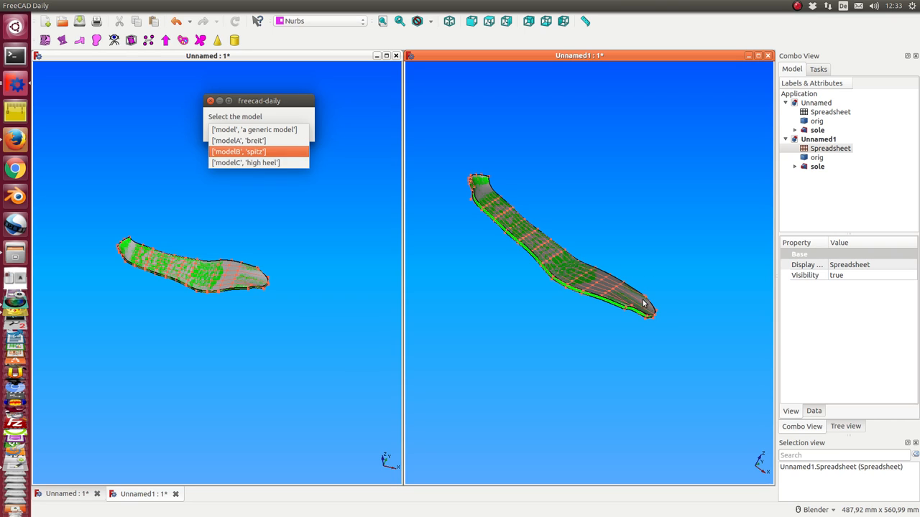
click(238, 141)
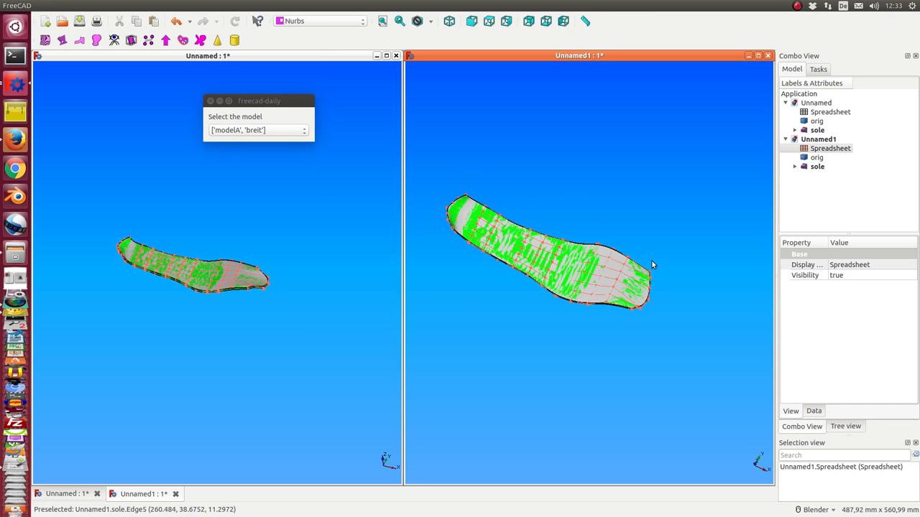
click(255, 130)
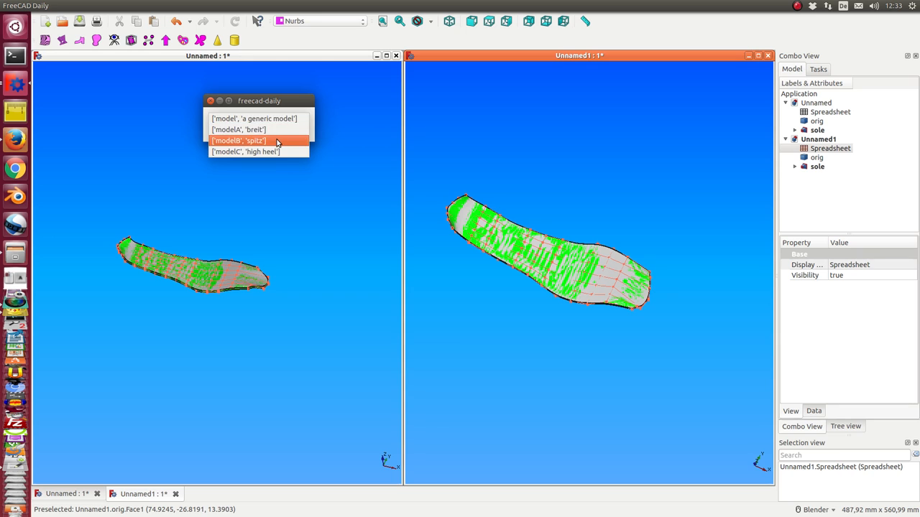
click(238, 141)
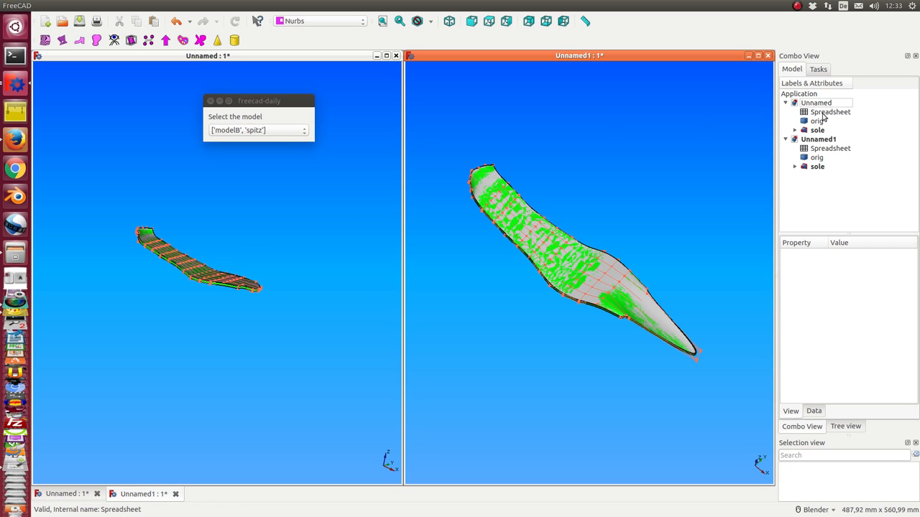
- Switch the Unnamed document's sole to the high-heel modelC template
click(830, 112)
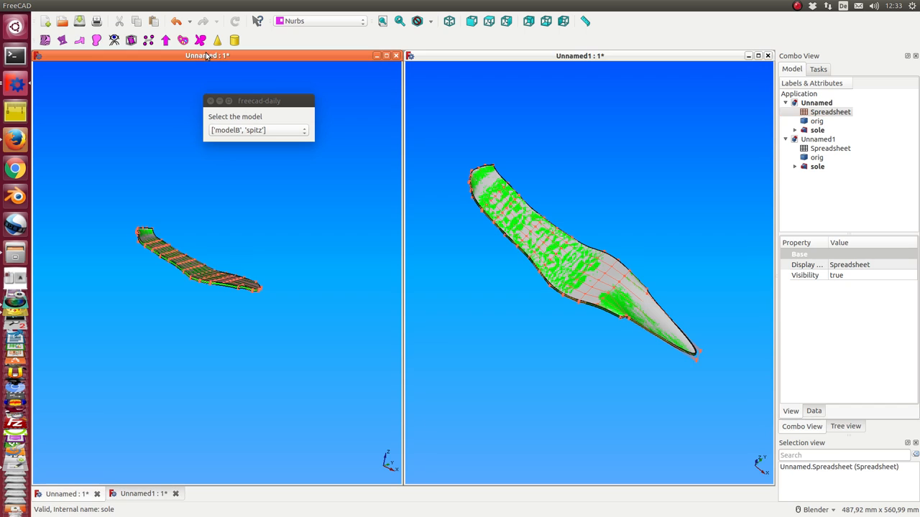
mouse_move(201, 279)
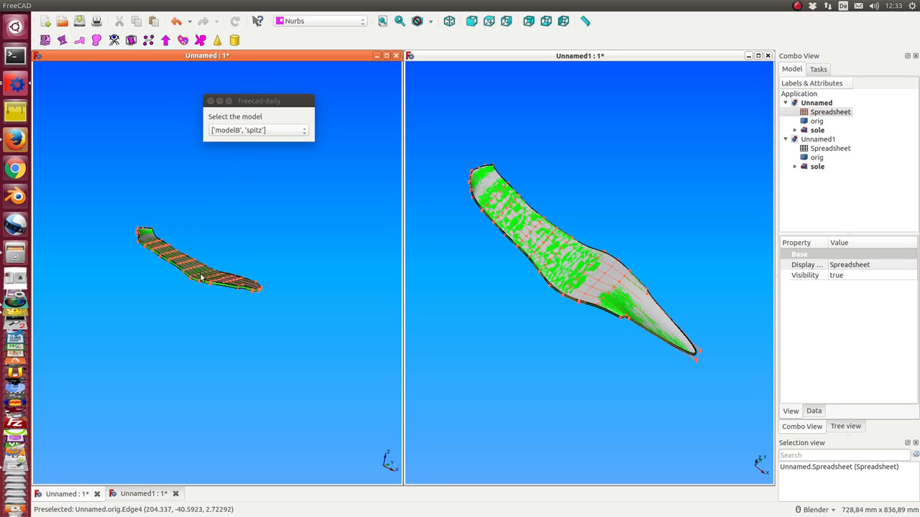
click(258, 130)
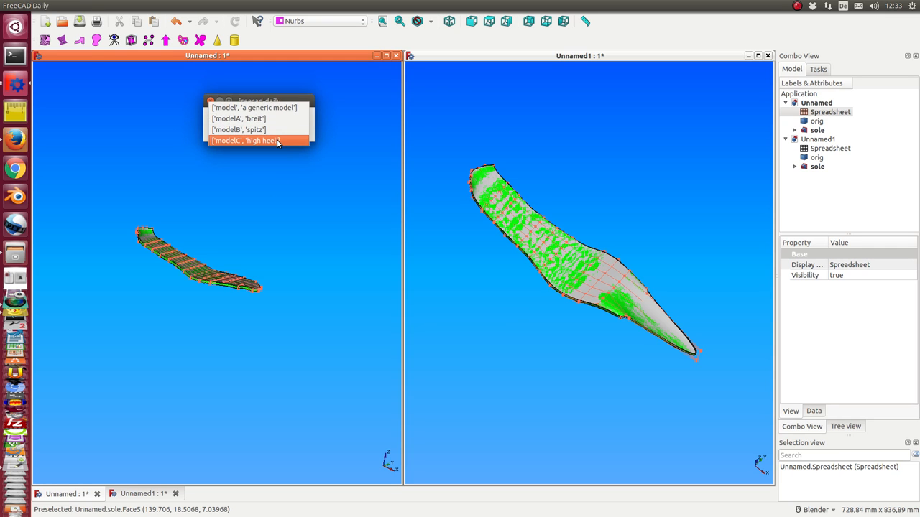
click(247, 141)
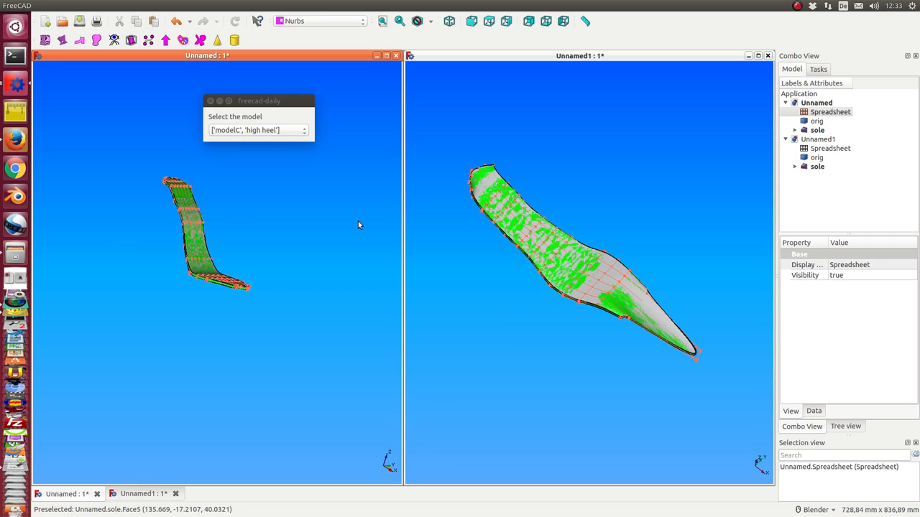
mouse_move(687, 291)
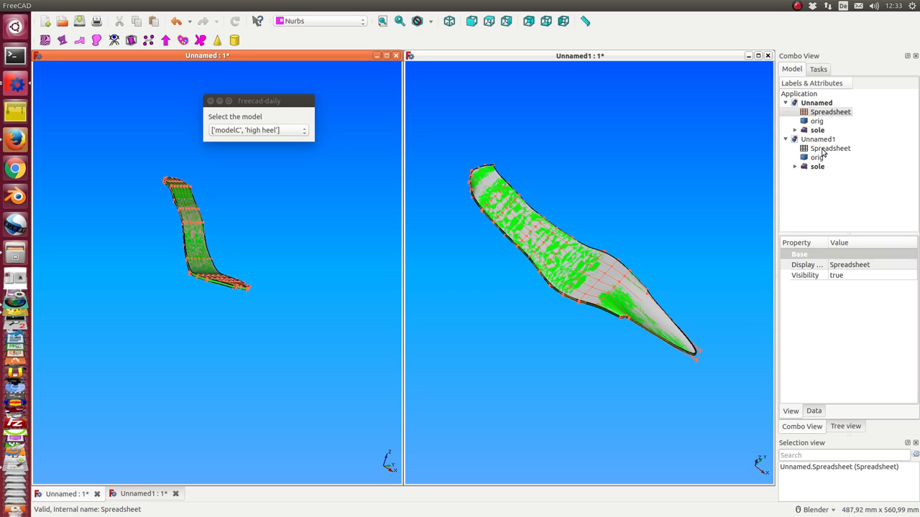
- Show the Unnamed1 sole spreadsheet in its own floating window above the 3D view
double_click(830, 148)
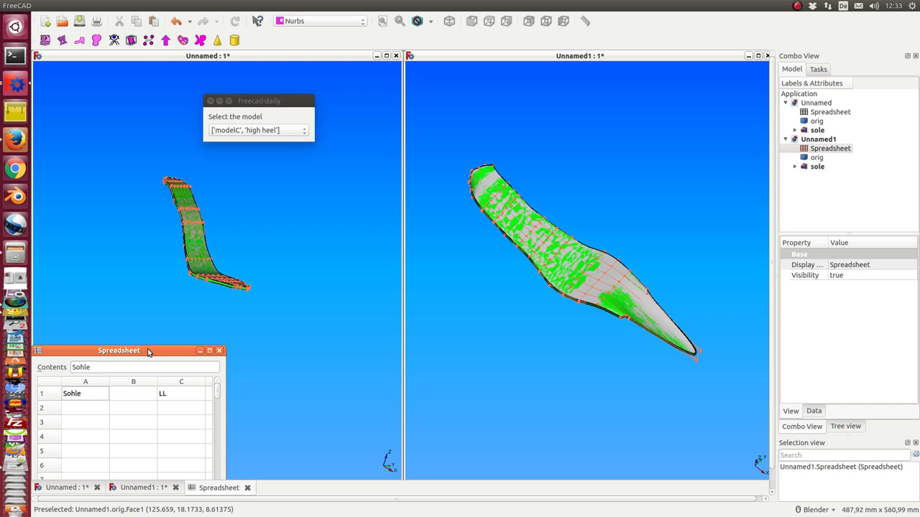
drag(118, 351, 251, 54)
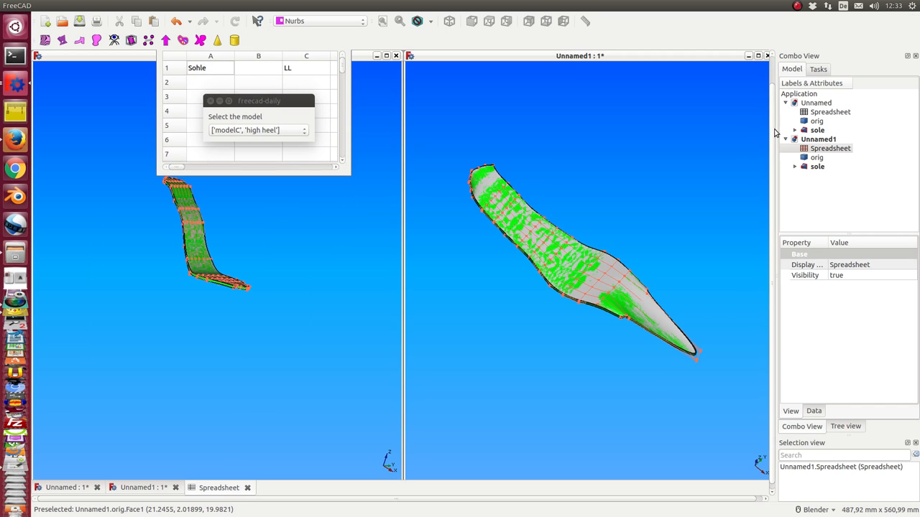
click(831, 148)
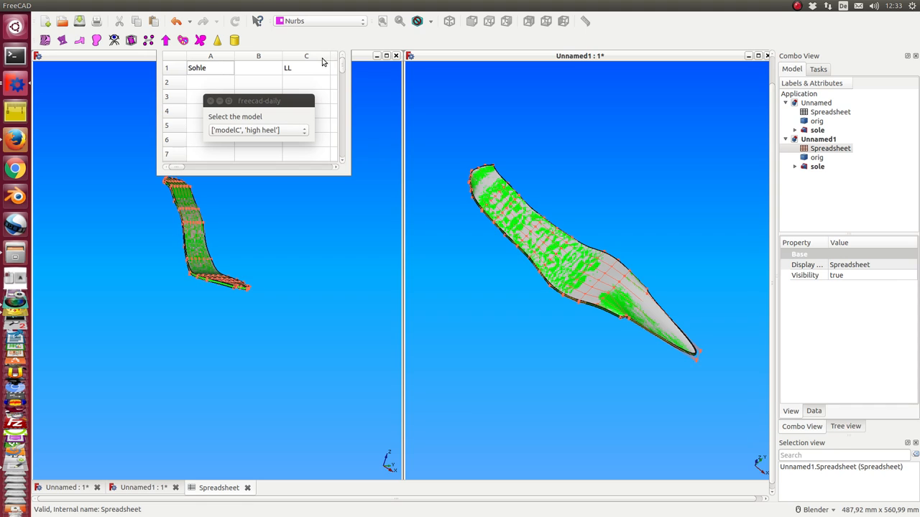
mouse_move(348, 95)
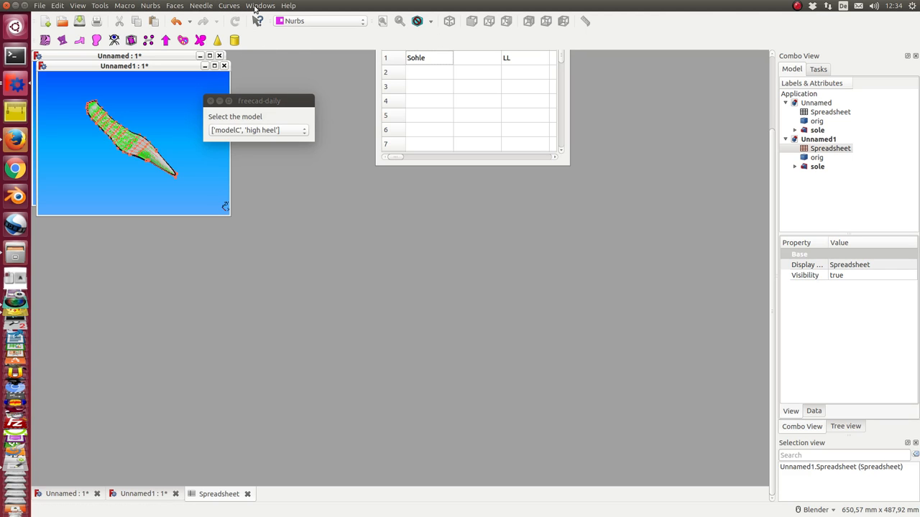
- Change the Spitze height in cell E21 from 18 to 200 and return to Unnamed1's 3D view
click(261, 6)
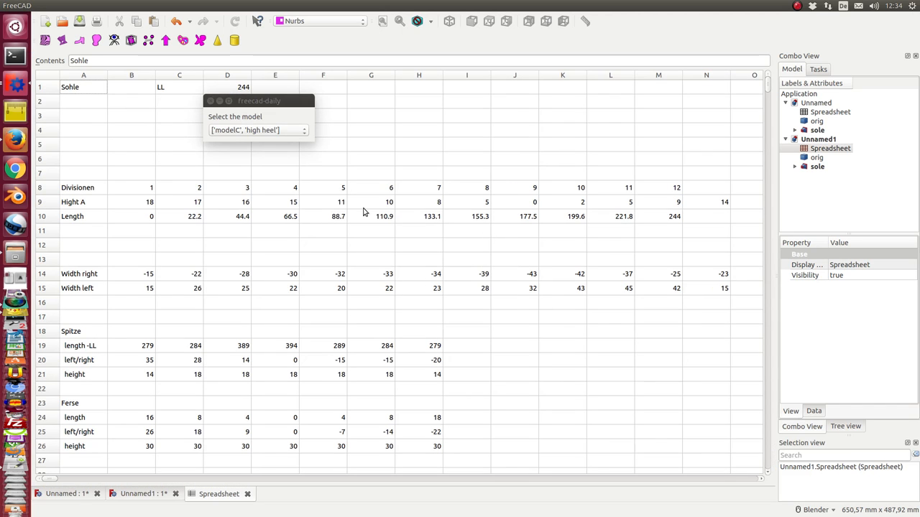
mouse_move(410, 231)
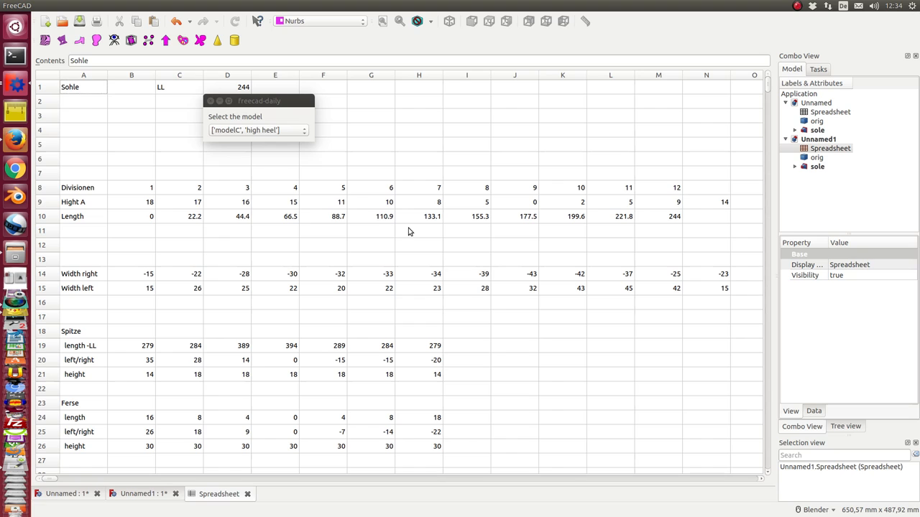
mouse_move(463, 221)
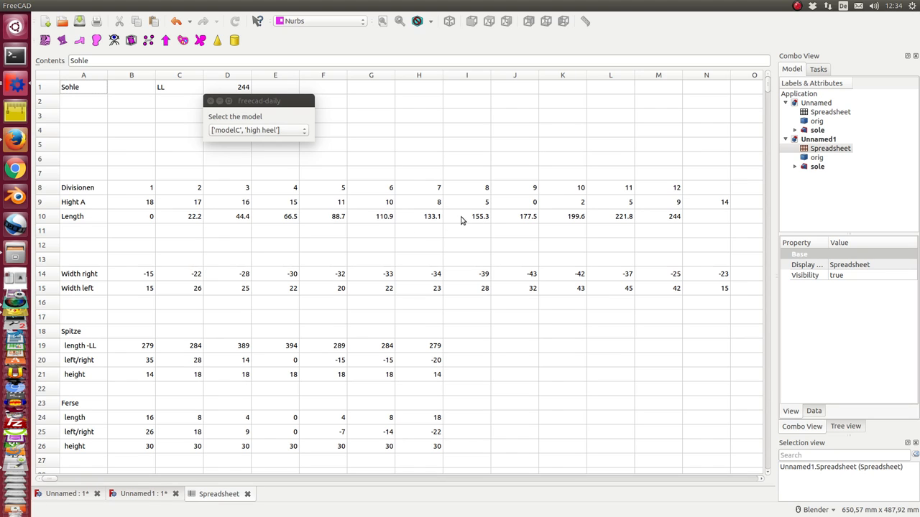
mouse_move(524, 233)
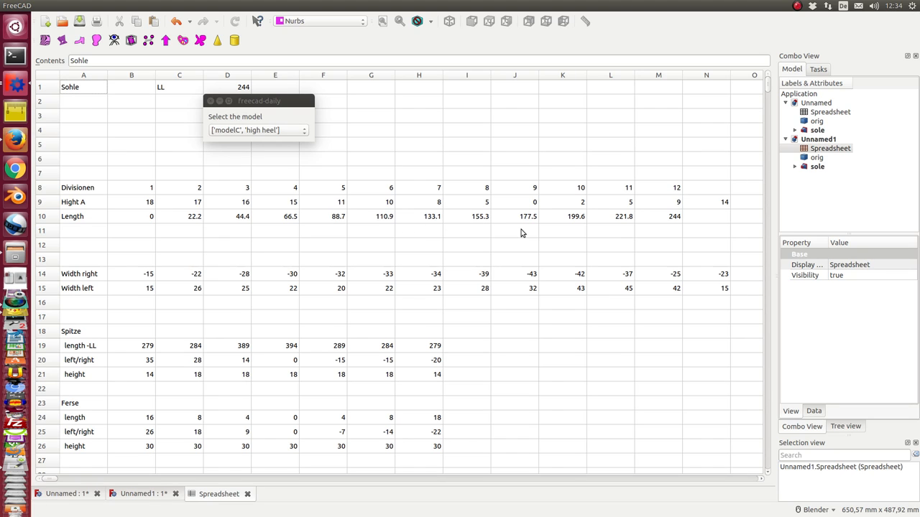
mouse_move(264, 366)
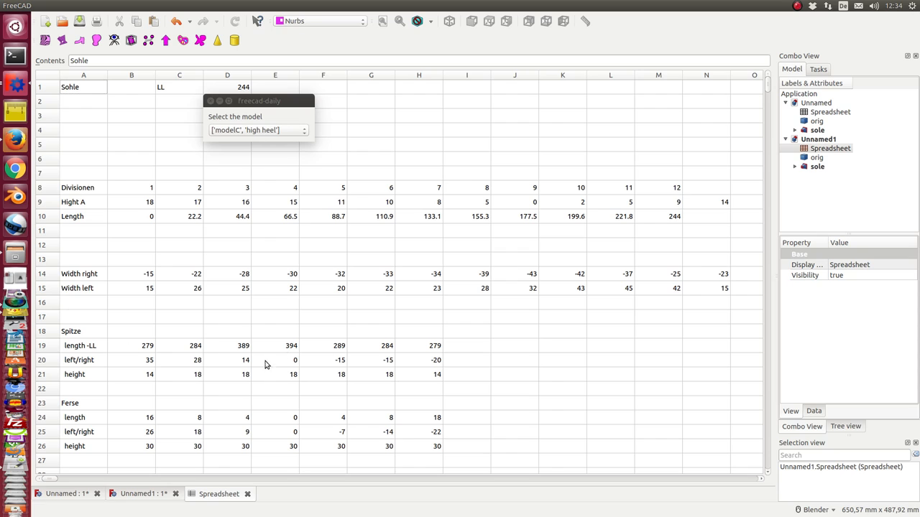
mouse_move(257, 381)
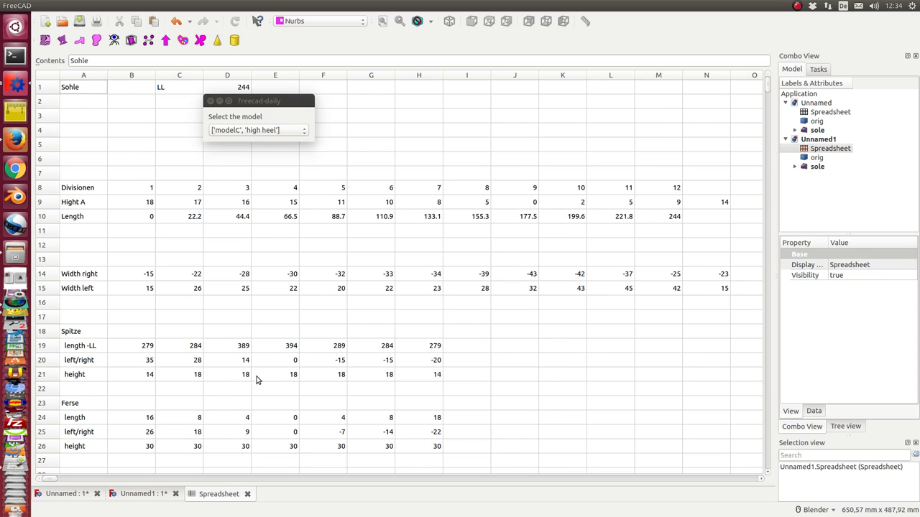
click(274, 374)
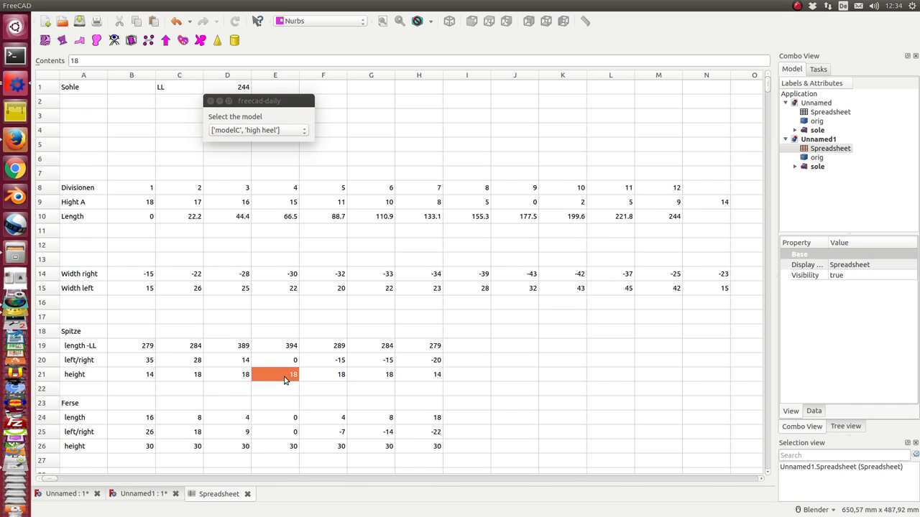
text(200)
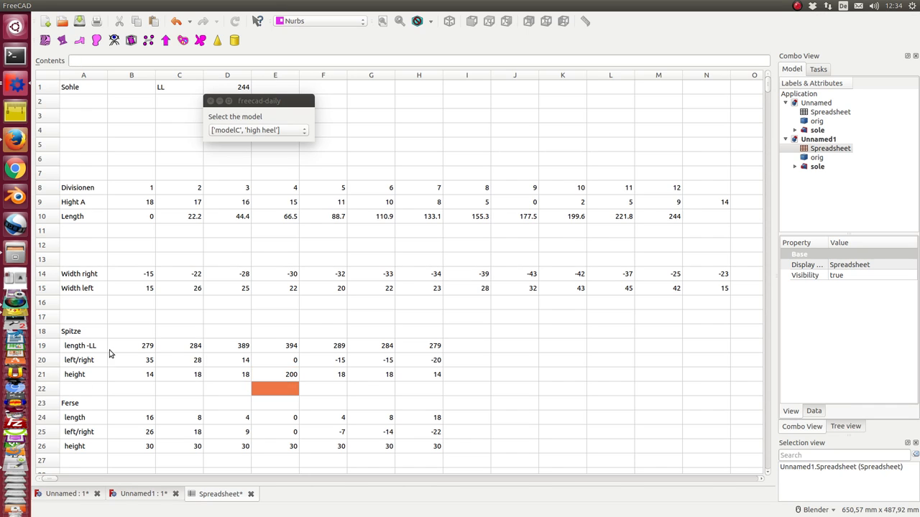
click(141, 495)
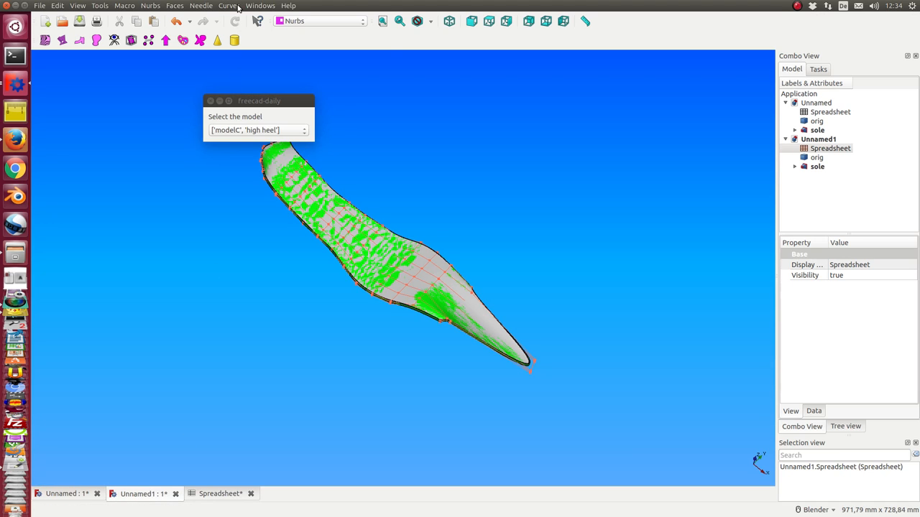
- Tile all open document windows via Windows > Tile
click(260, 5)
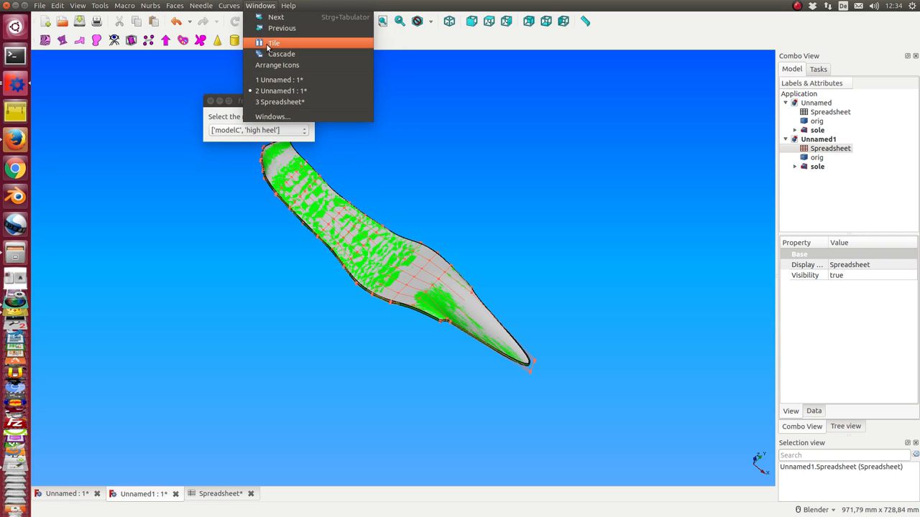
click(273, 43)
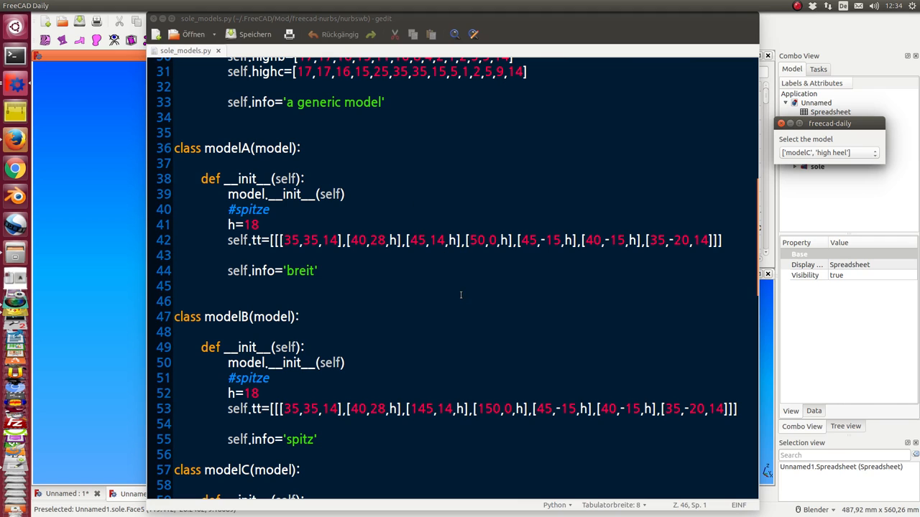
- Scroll sole_models.py past modelA and modelB down to the modelC high-heel class
scroll(down, 3)
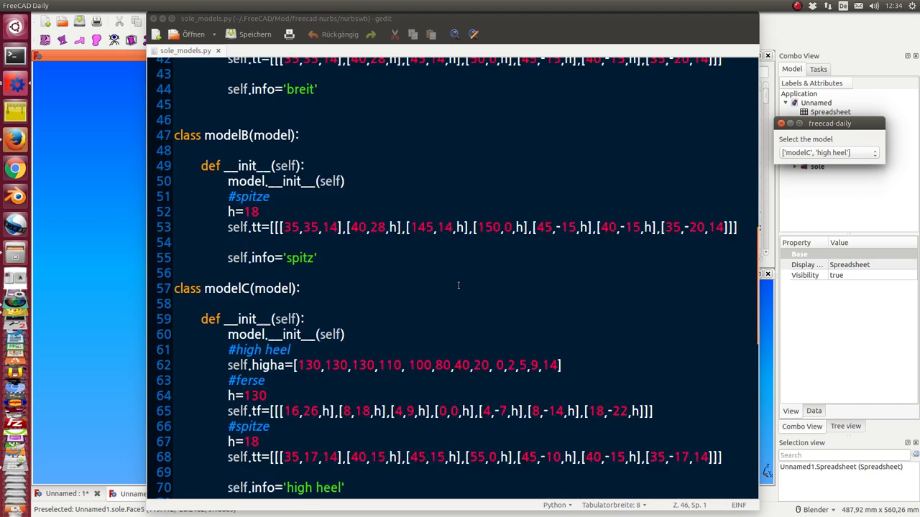
scroll(down, 3)
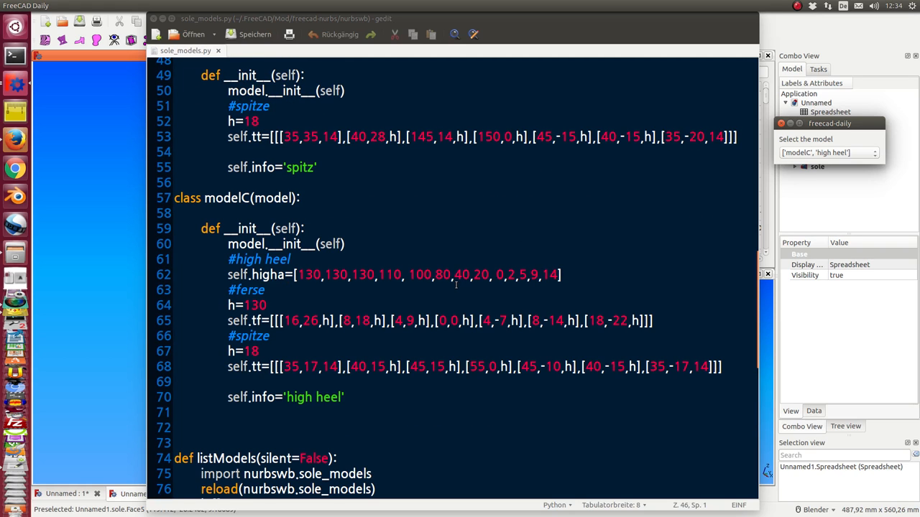
mouse_move(543, 237)
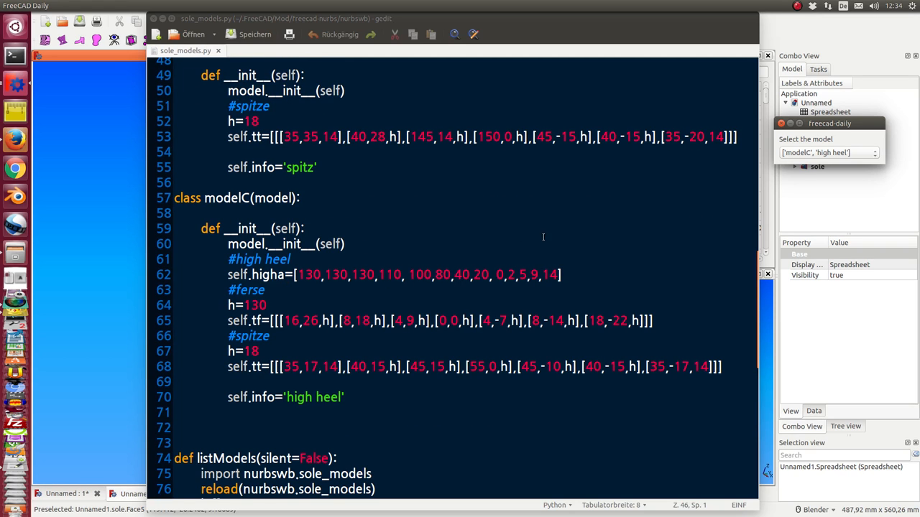
mouse_move(543, 237)
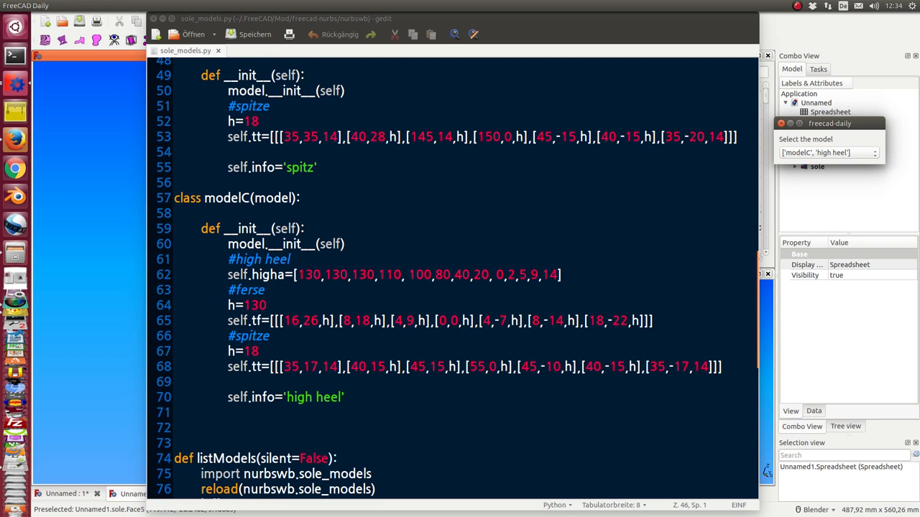